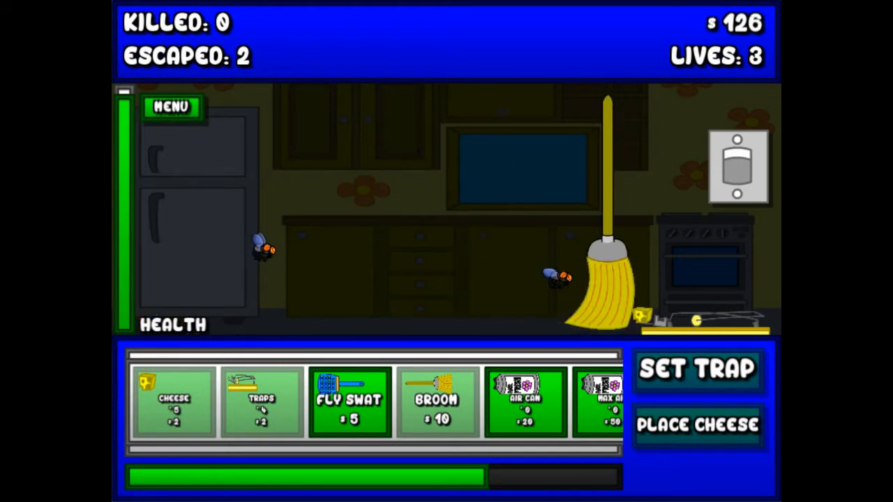
# Step: Swat the kitchen flies, switch the kitchen light on, and put cheese on the trap
pyautogui.click(348, 401)
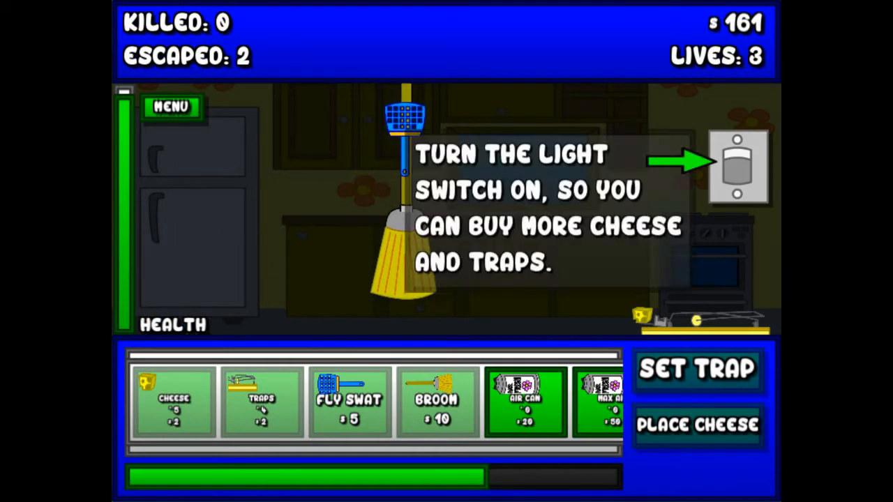
pyautogui.click(738, 167)
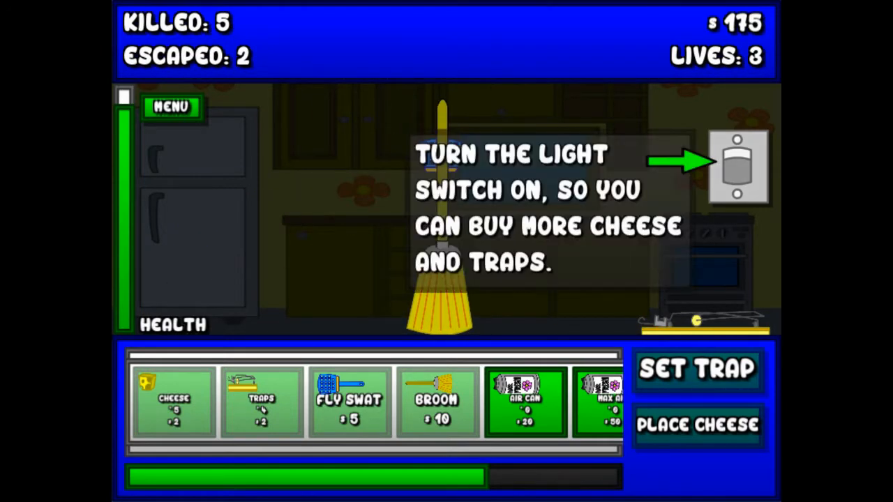
pyautogui.click(738, 168)
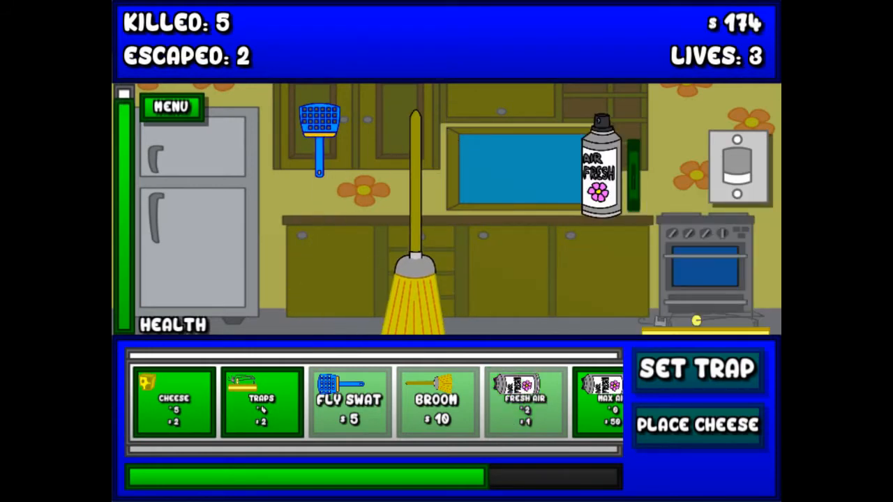
pyautogui.click(697, 424)
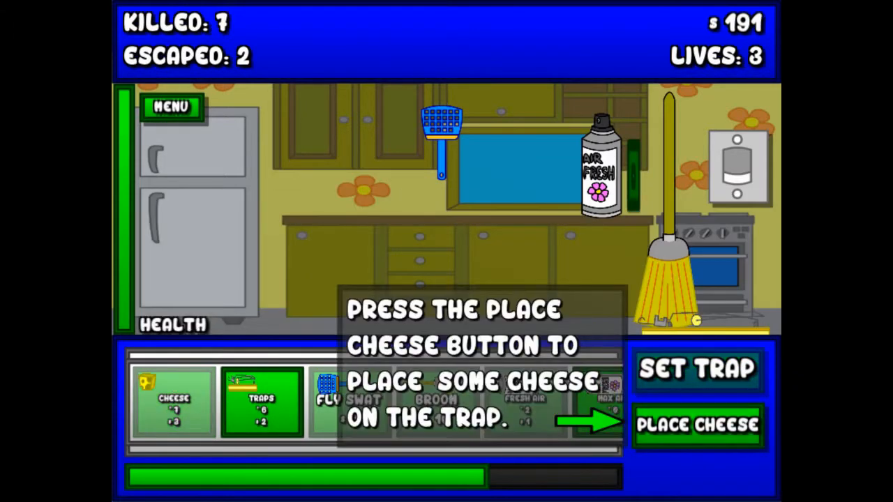
pyautogui.click(698, 424)
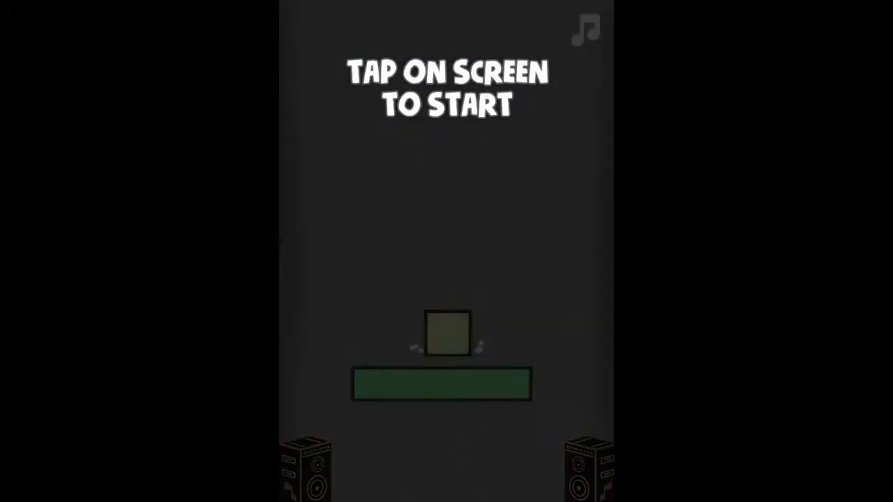
# Step: Tap the Super Jump start screen to begin the game
pyautogui.click(447, 251)
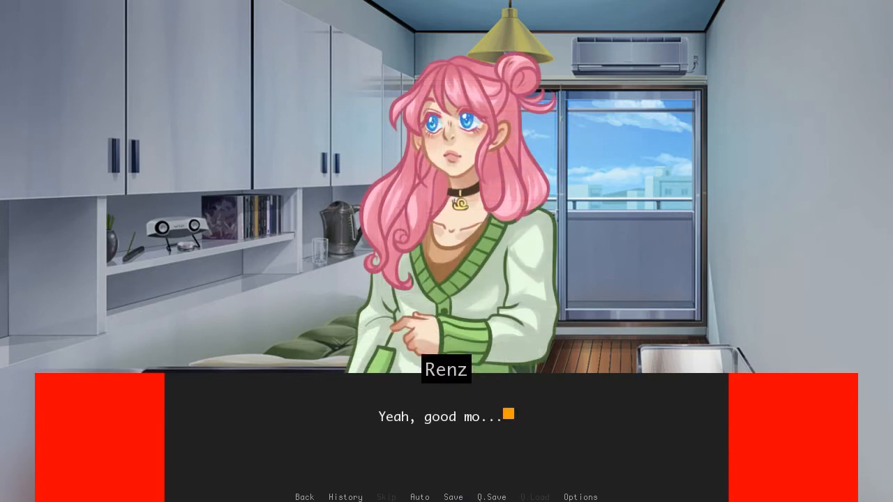
# Step: Advance One Room's dialogue past the amnesia line to Mary Natalie's terrace door line
pyautogui.click(447, 433)
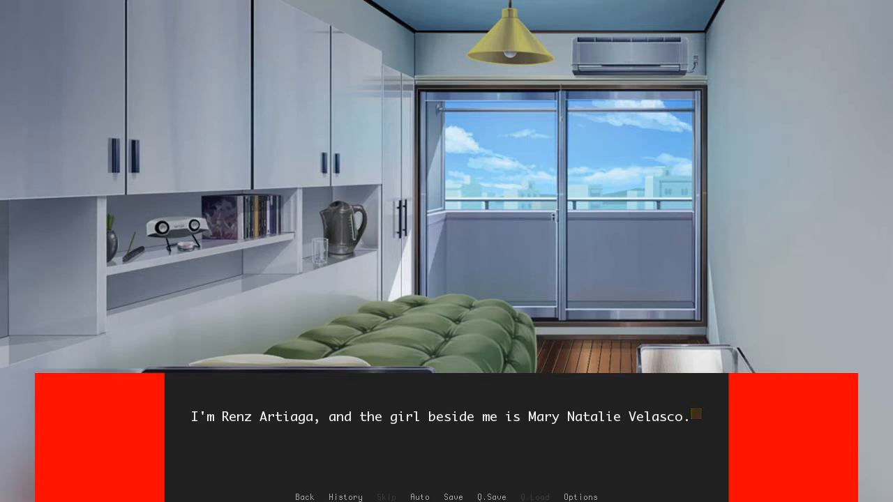
pyautogui.click(447, 432)
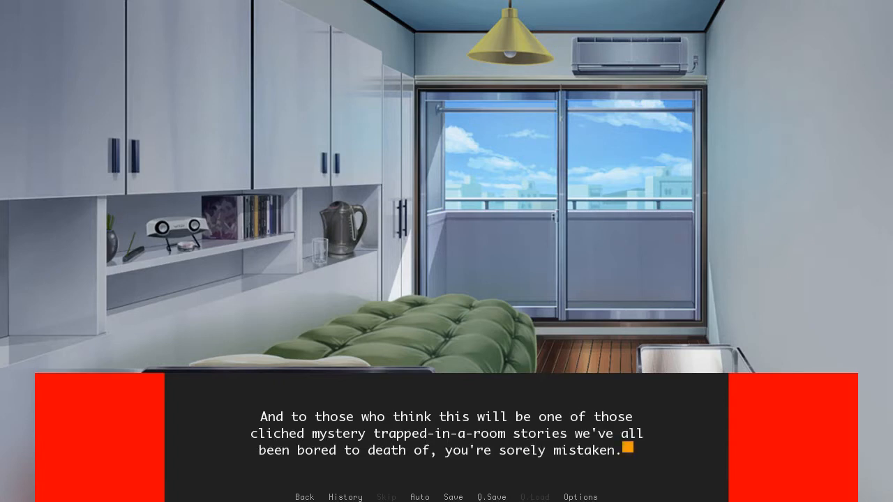
pyautogui.click(447, 433)
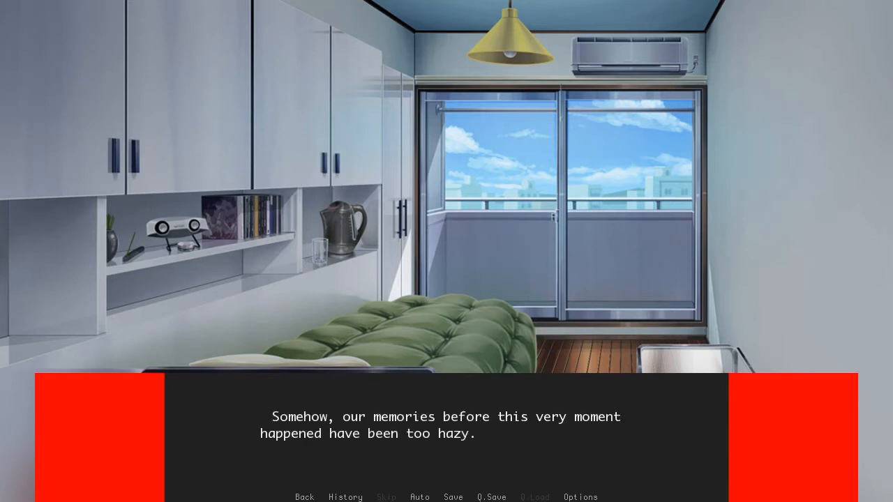
pyautogui.click(447, 432)
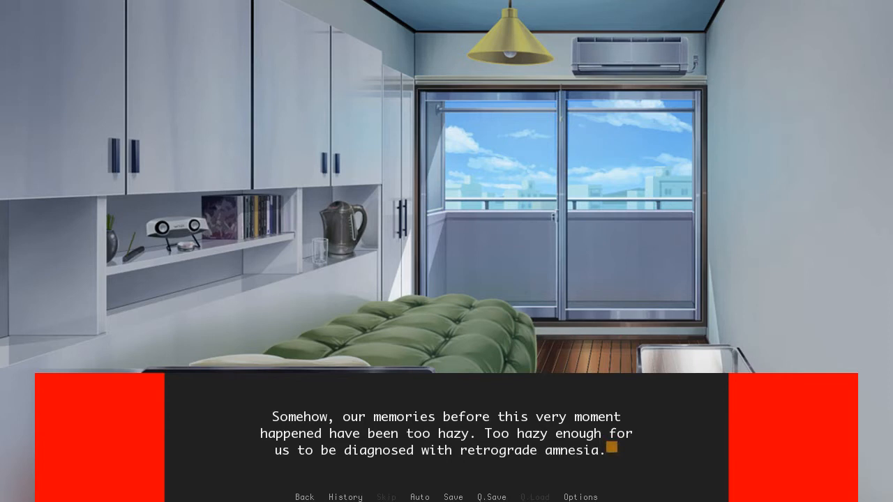
pyautogui.click(446, 433)
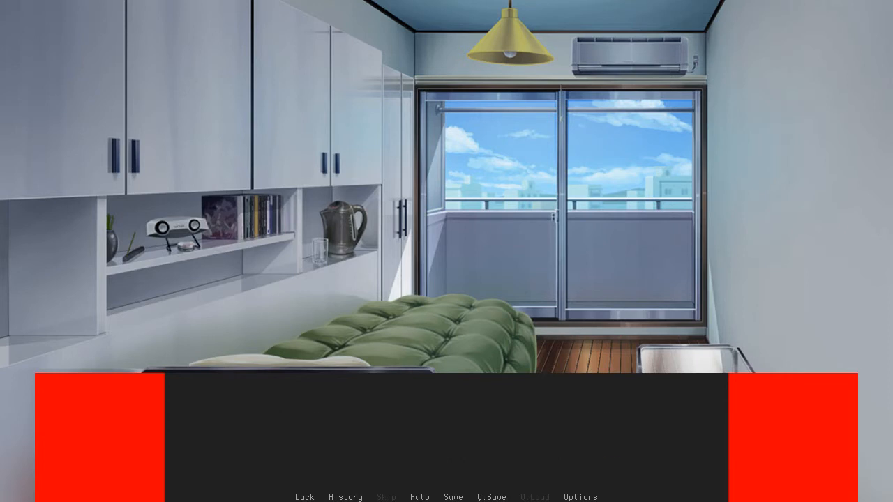
pyautogui.click(447, 433)
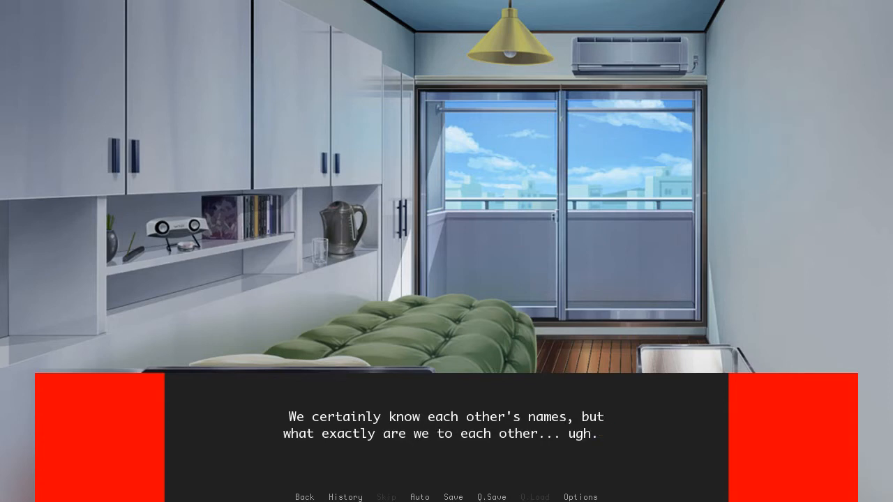
pyautogui.click(446, 418)
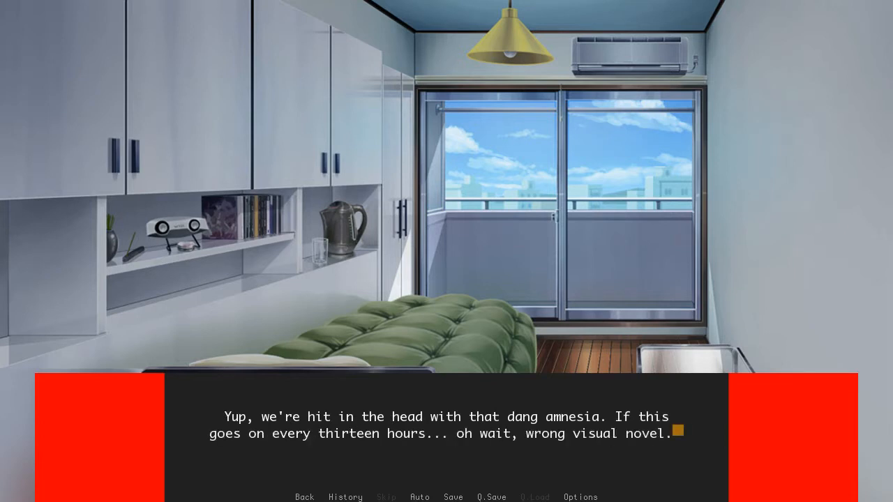
pyautogui.click(447, 432)
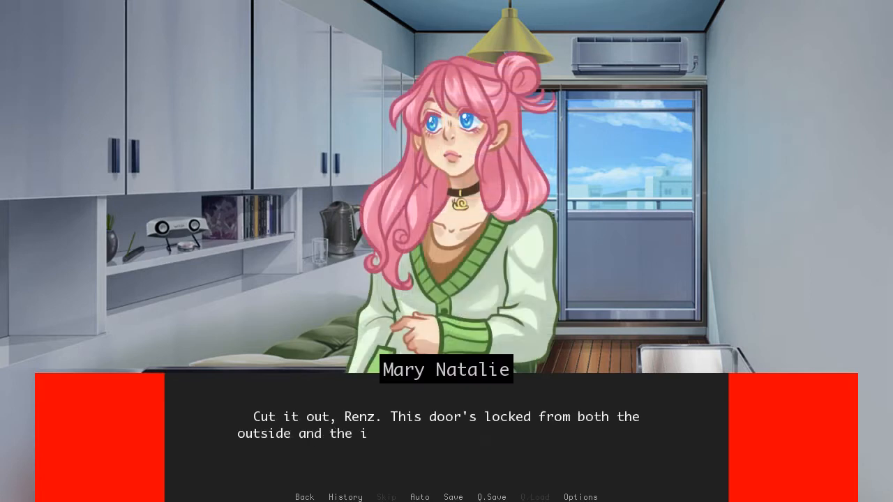
pyautogui.click(447, 426)
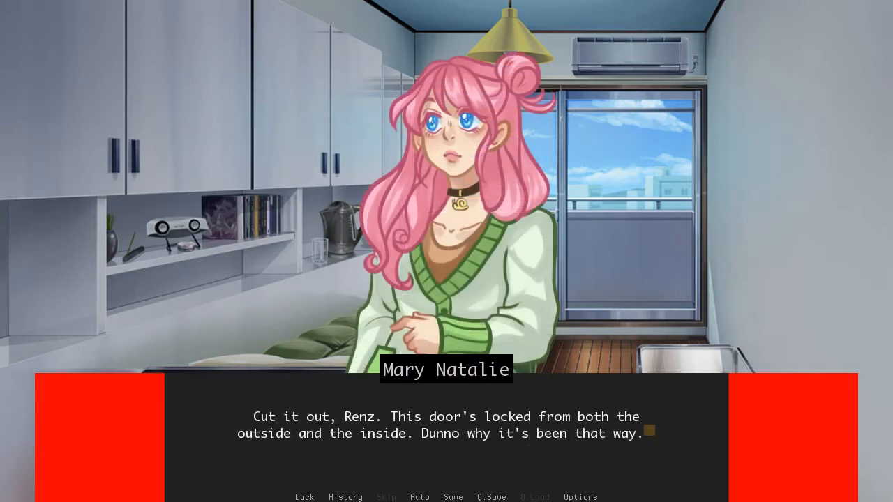
pyautogui.click(446, 419)
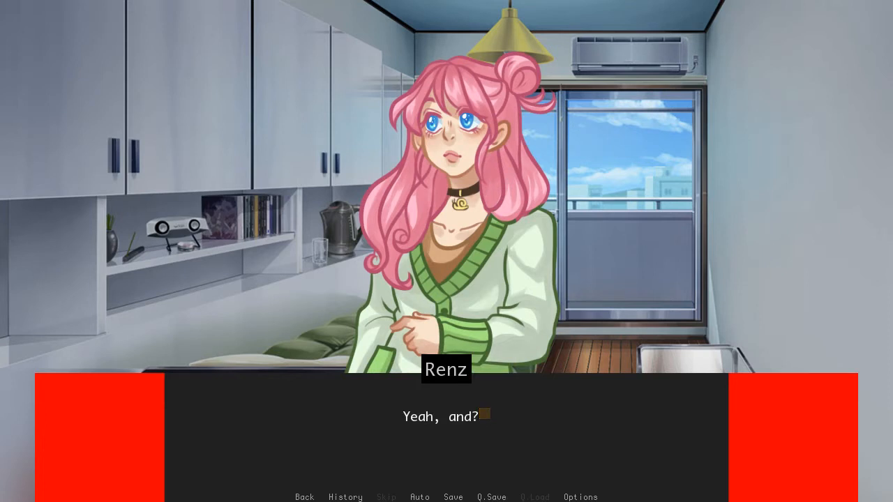
pyautogui.click(447, 418)
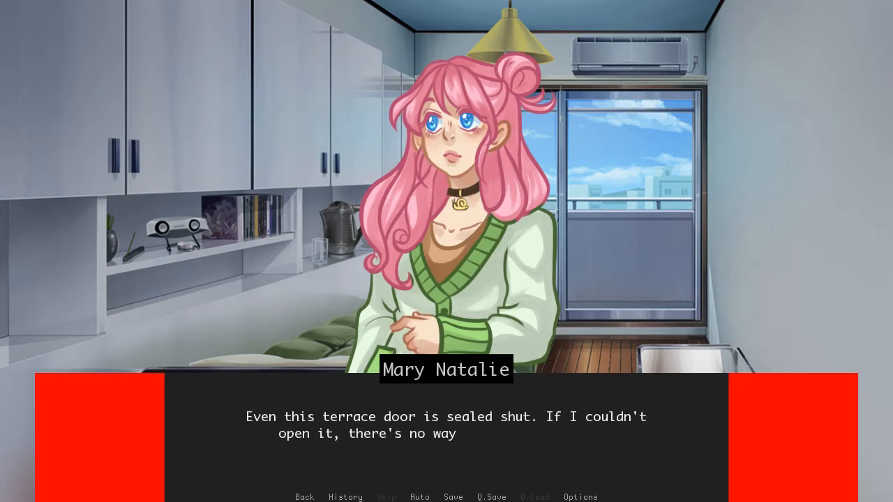
pyautogui.click(447, 426)
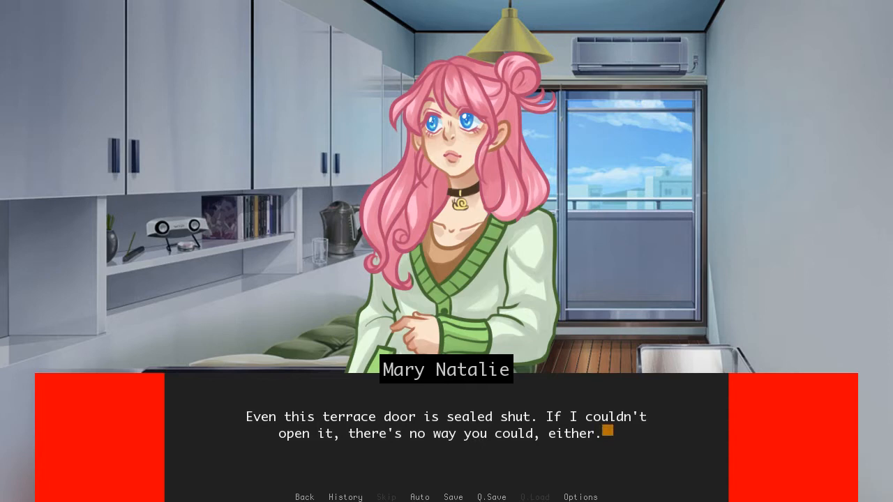
# Step: Continue through the narration about air vents, air supply and the aircon
pyautogui.click(447, 432)
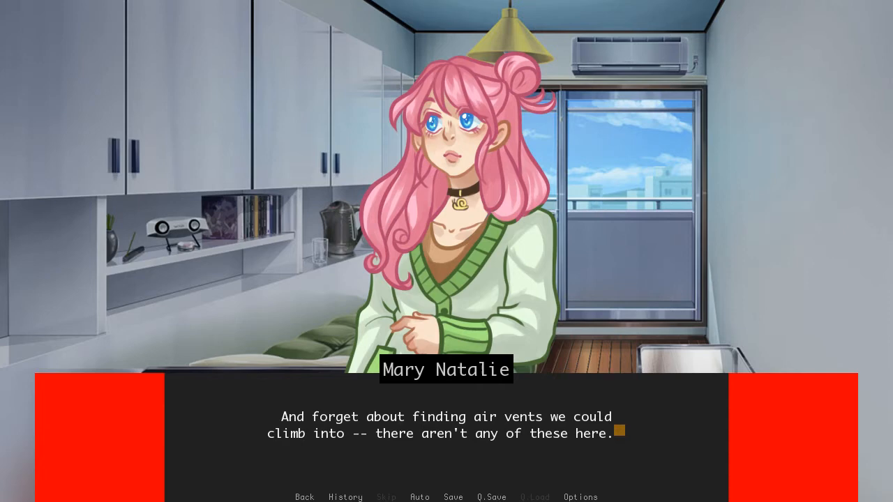
pyautogui.click(447, 433)
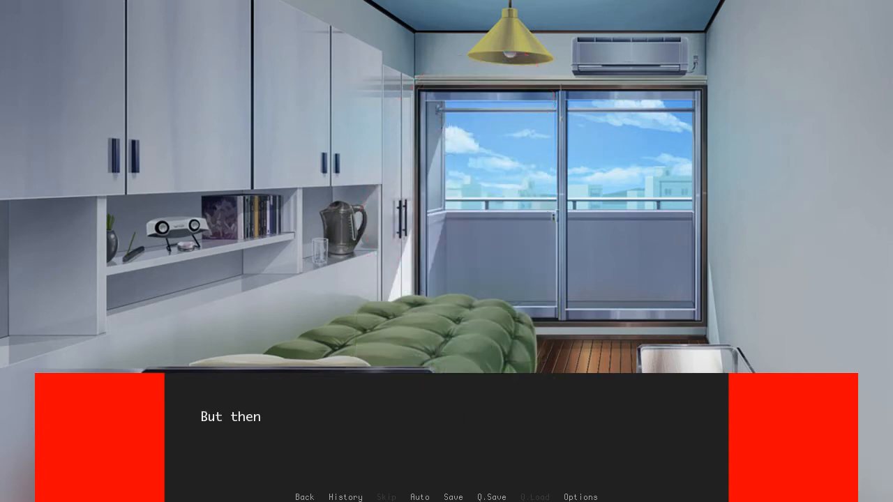
pyautogui.click(447, 432)
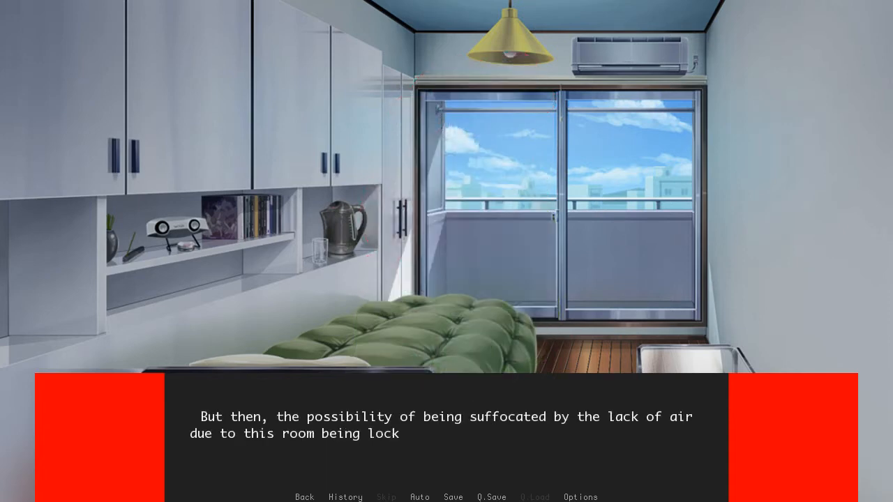
pyautogui.click(447, 418)
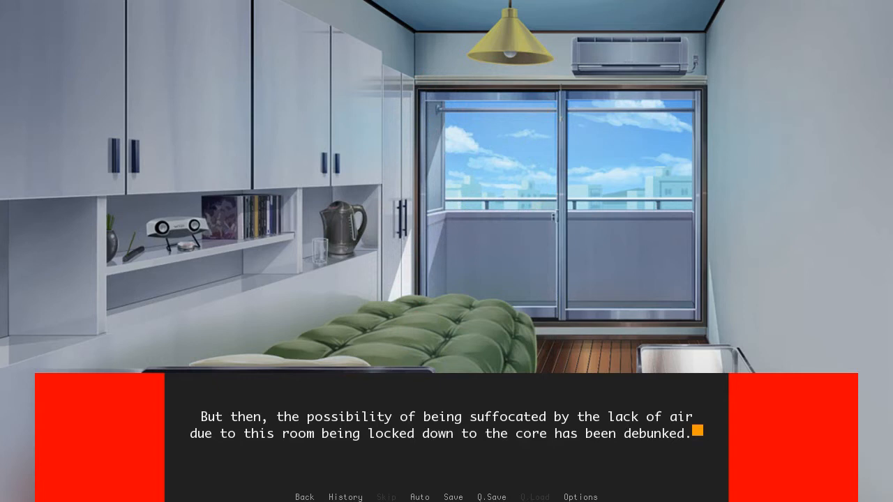
pyautogui.click(447, 433)
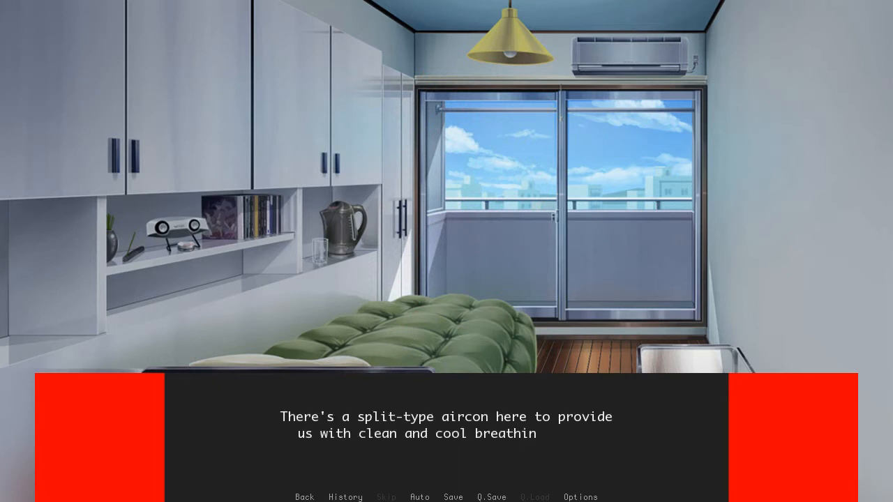
pyautogui.click(447, 432)
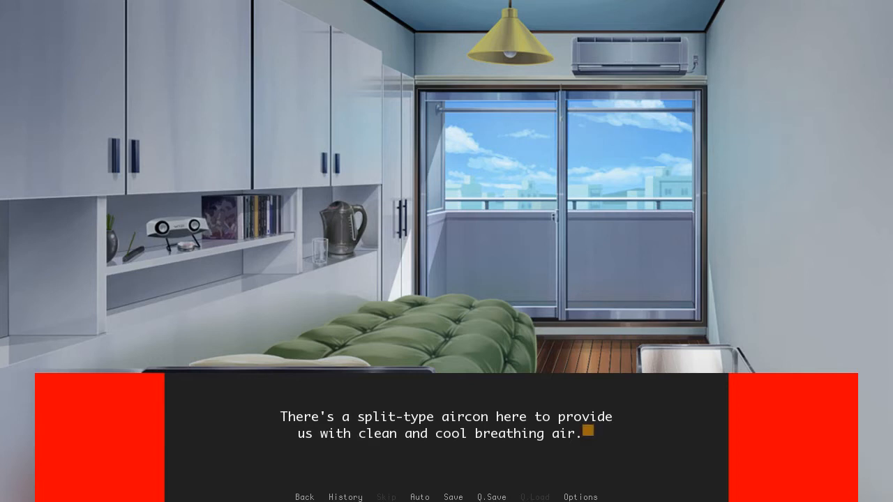
pyautogui.click(447, 425)
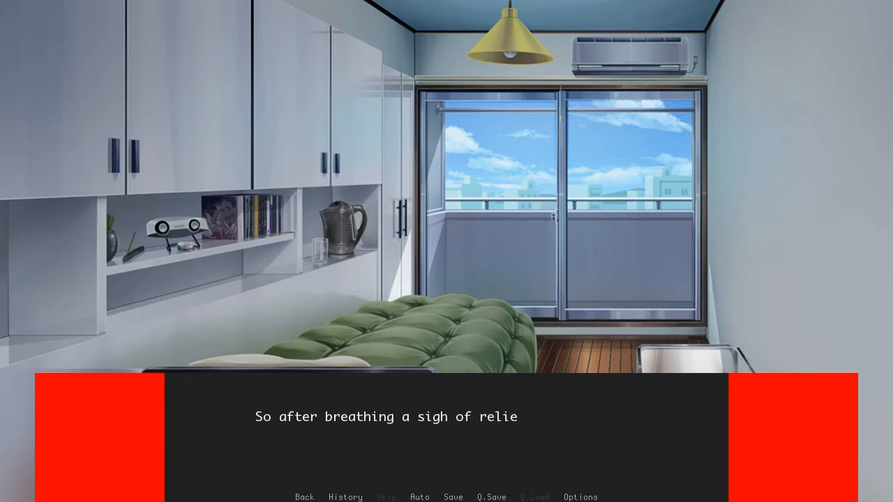
pyautogui.click(446, 433)
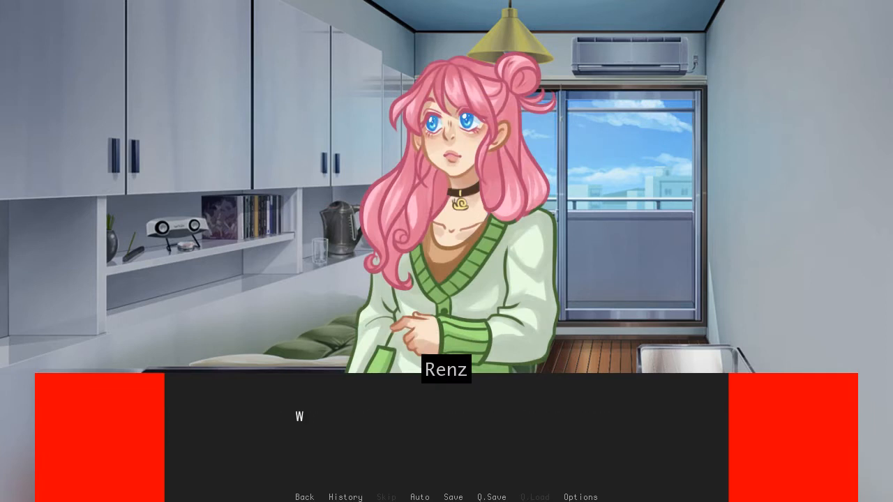
# Step: Advance the pink-haired girl's conversation through the cupboards and food estimate to her cooking remark
pyautogui.click(447, 433)
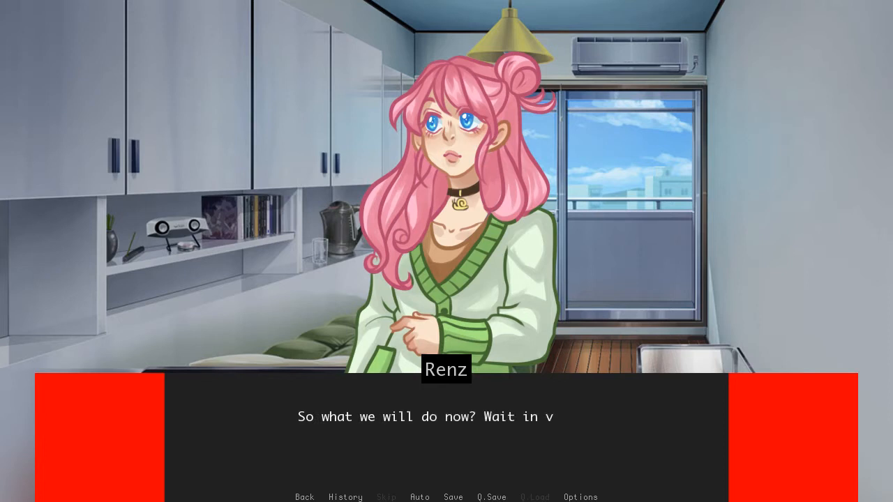
pyautogui.click(447, 419)
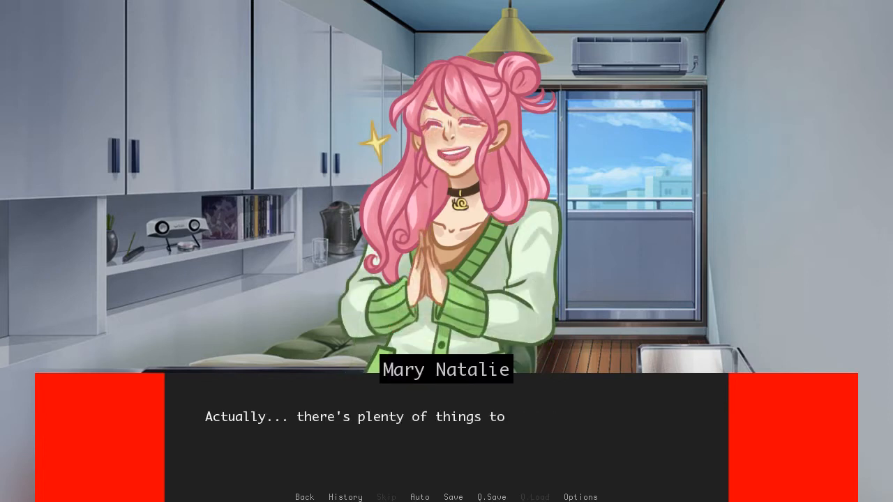
pyautogui.click(447, 432)
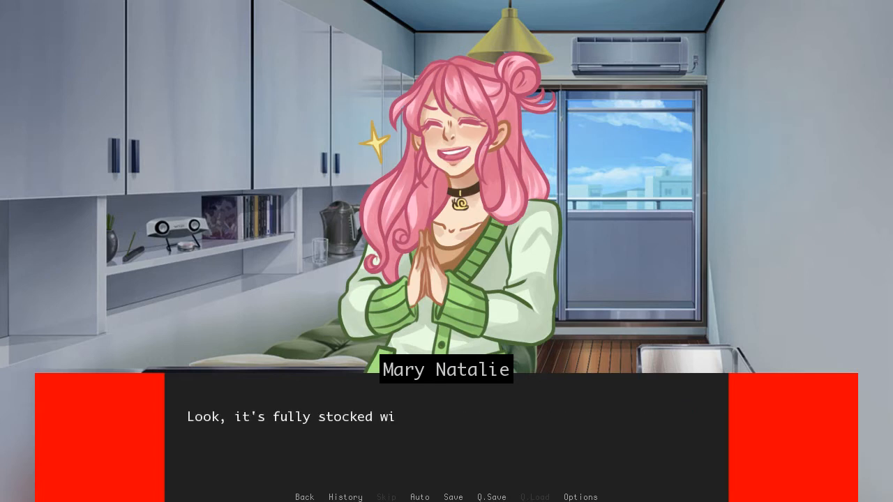
pyautogui.click(447, 419)
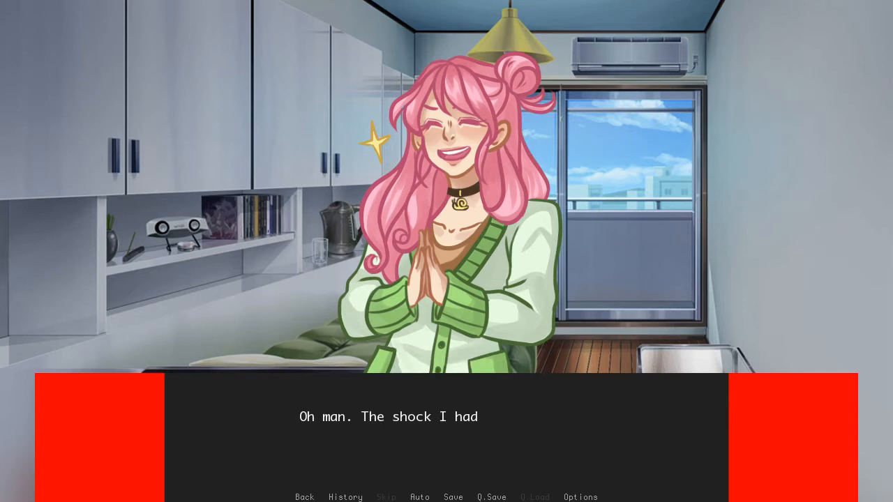
pyautogui.click(446, 433)
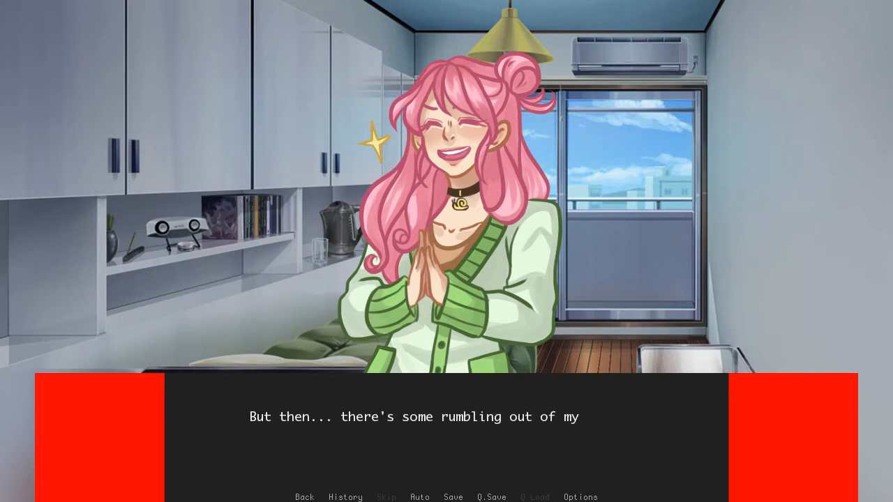
pyautogui.click(446, 417)
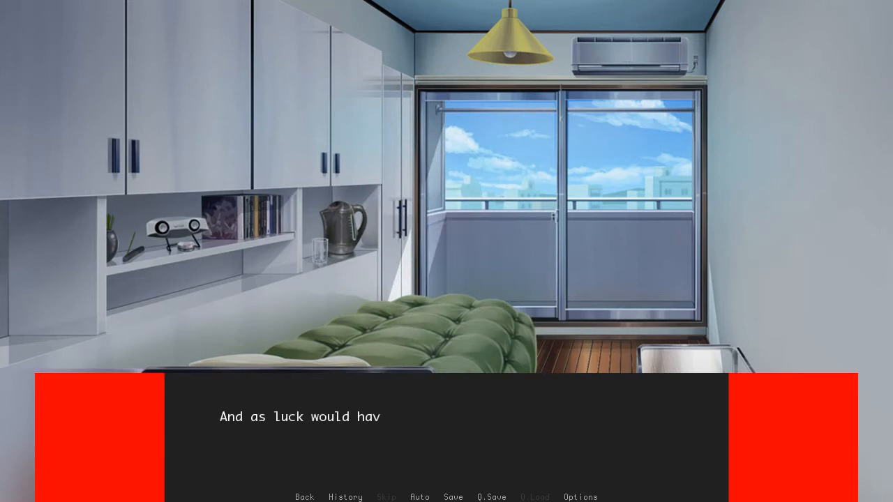
pyautogui.click(447, 432)
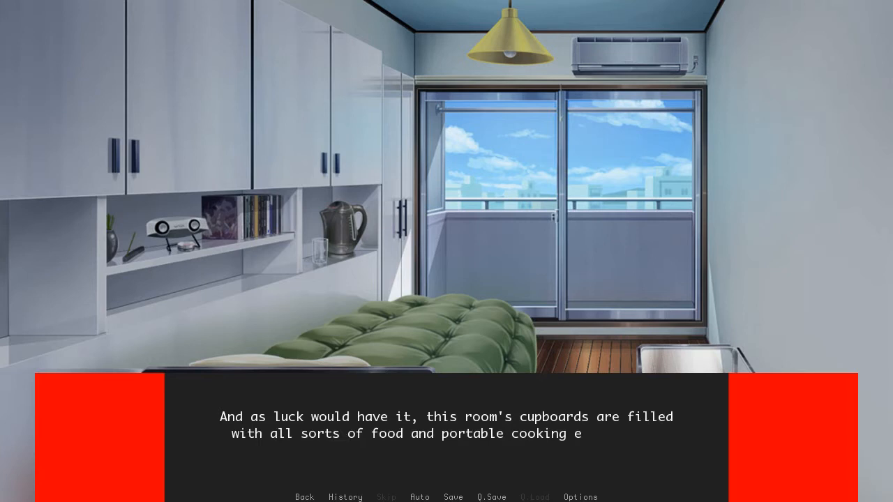
pyautogui.click(446, 418)
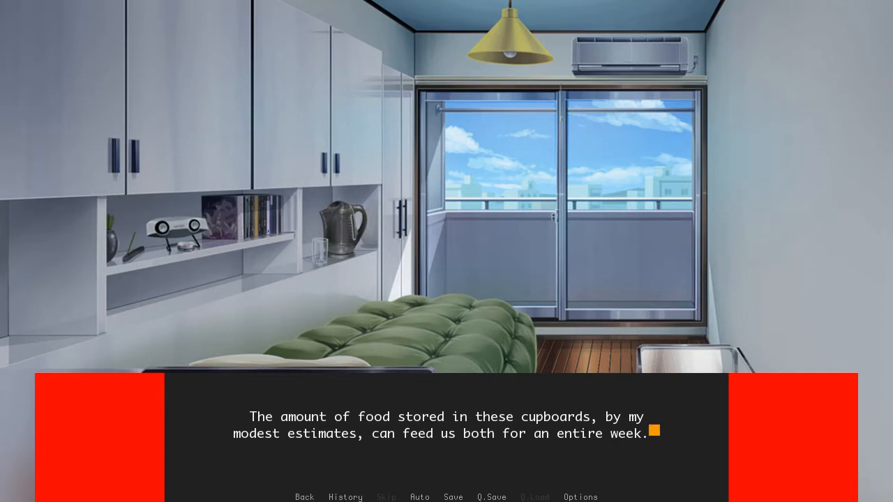
pyautogui.click(446, 433)
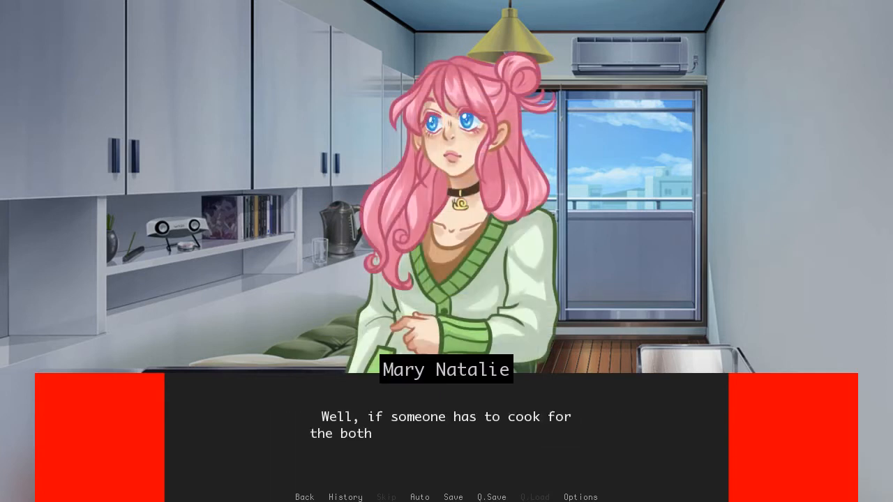
pyautogui.click(446, 433)
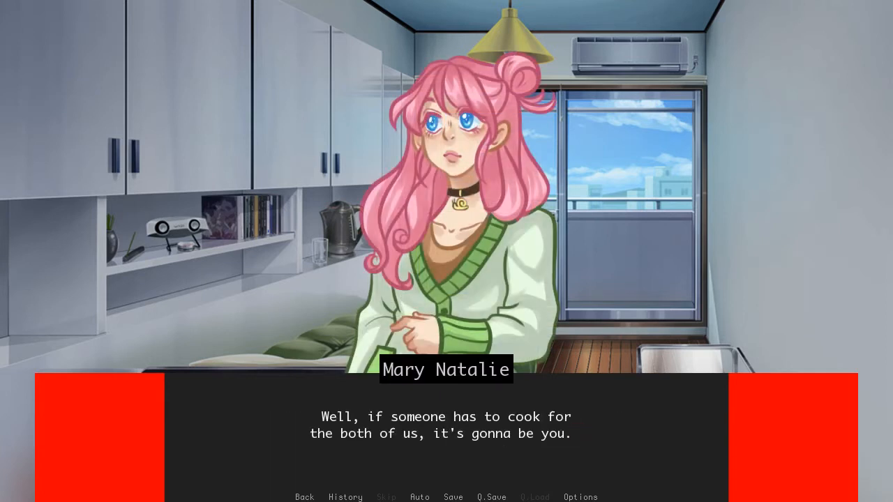
pyautogui.click(447, 433)
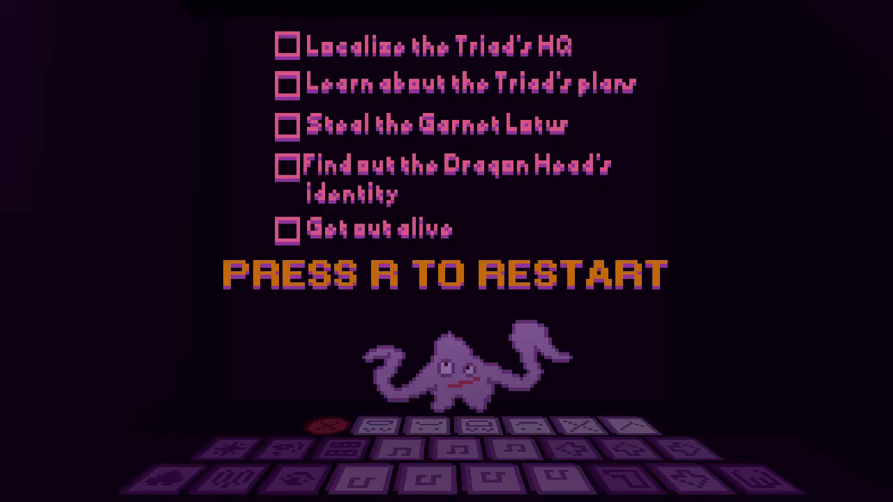
# Step: Restart the failed Triad mission and advance the hostess's dialogue to 'Go on. Eat.'
pyautogui.press('r')
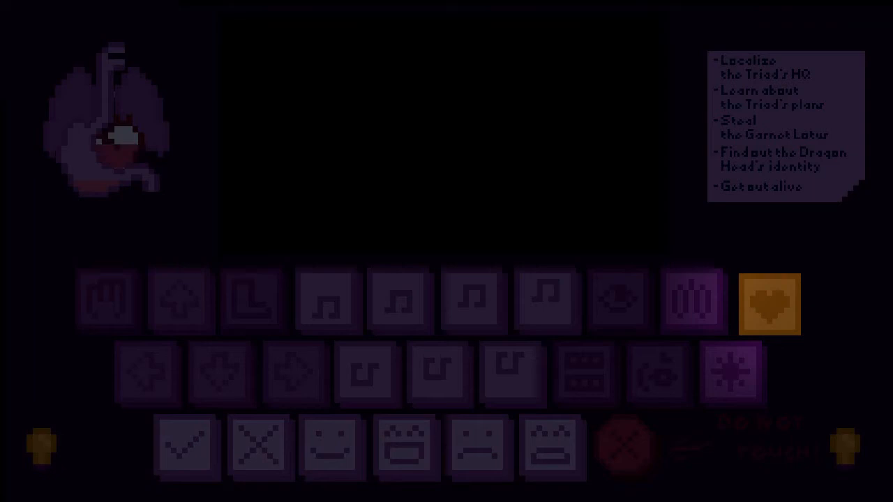
pyautogui.click(769, 304)
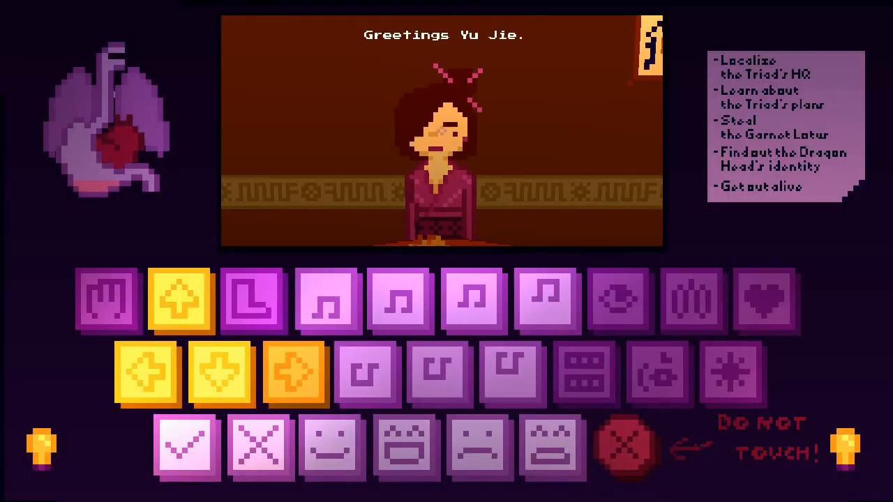
pyautogui.click(181, 301)
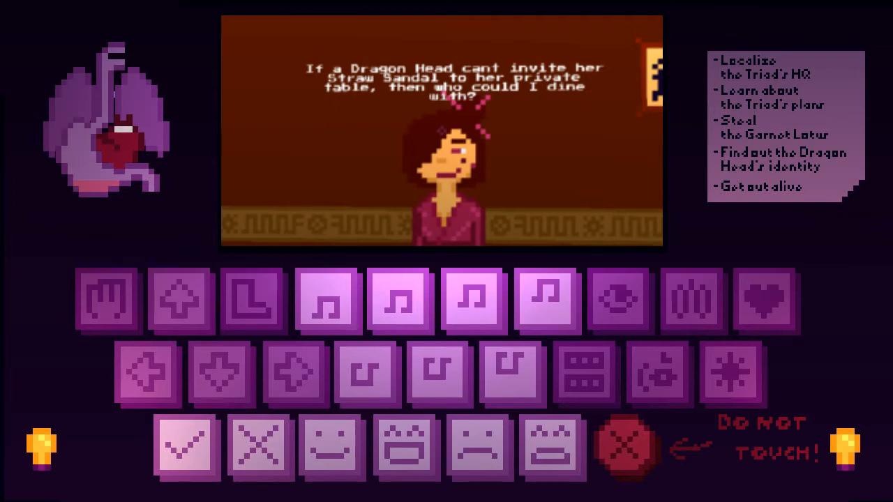
pyautogui.click(691, 300)
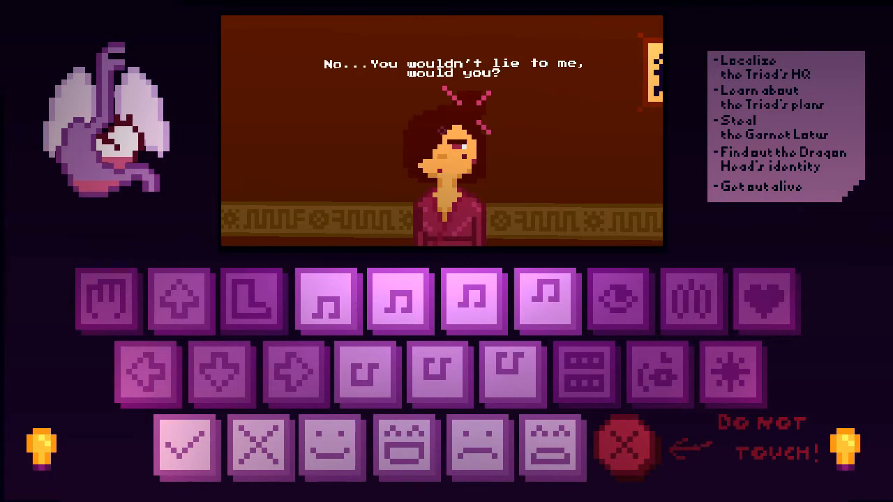
pyautogui.click(185, 447)
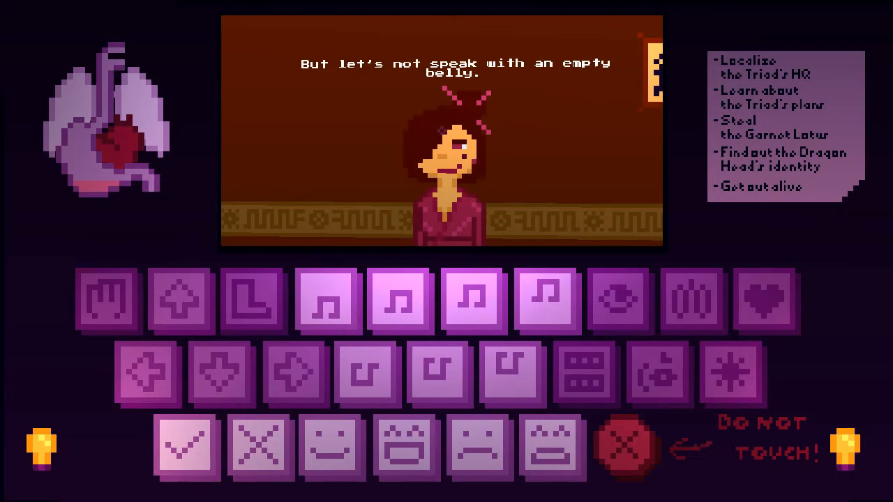
pyautogui.click(224, 374)
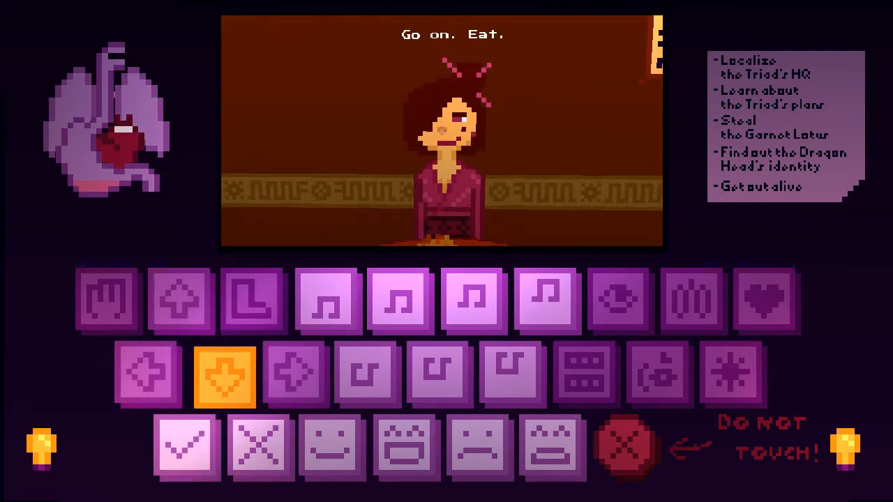
# Step: Look down at the plate, eat the food, and continue to the robot question
pyautogui.click(107, 300)
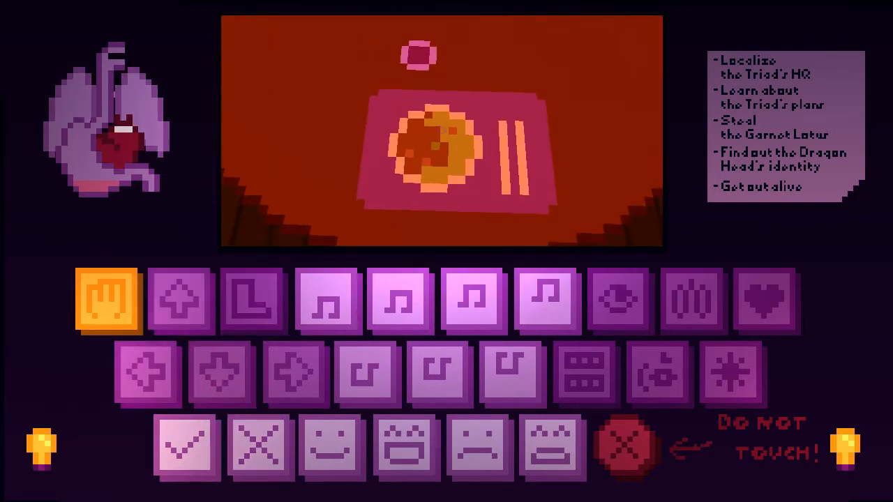
pyautogui.click(587, 373)
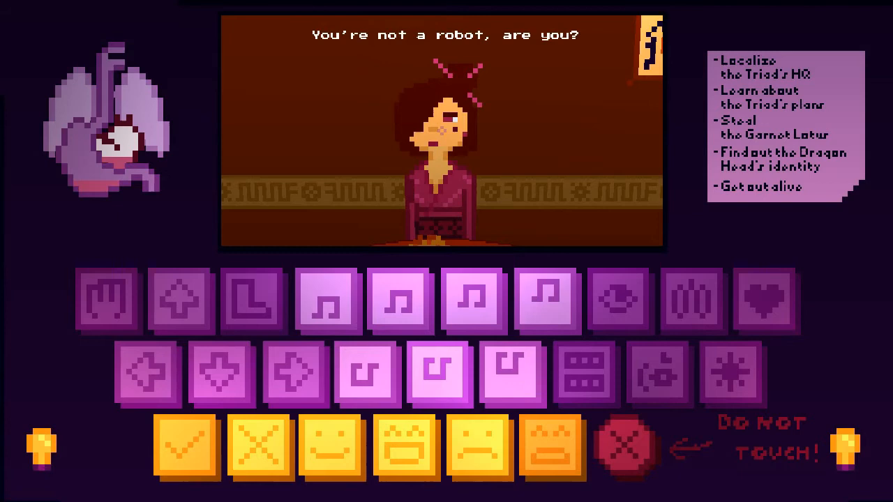
pyautogui.click(185, 447)
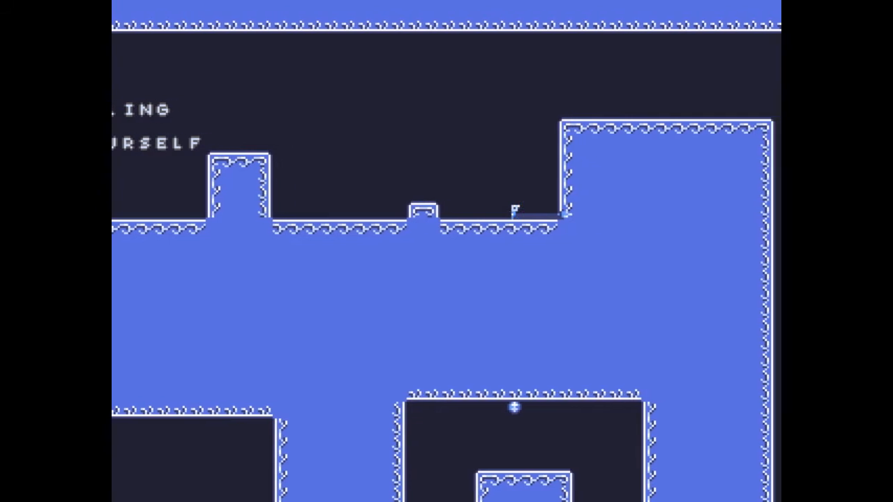
# Step: Navigate the Flipper blue maze toward the ALMOST THERE area near the ESCAPE sign
pyautogui.hscroll(-3)
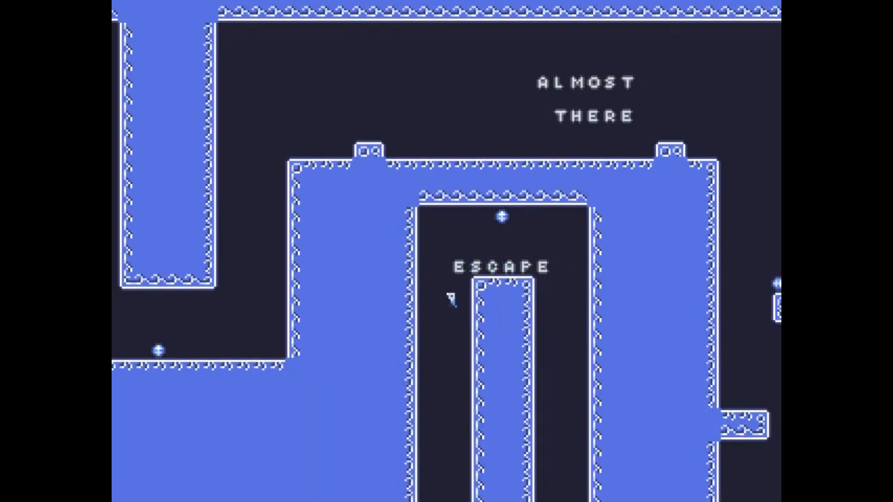
pyautogui.scroll(-3)
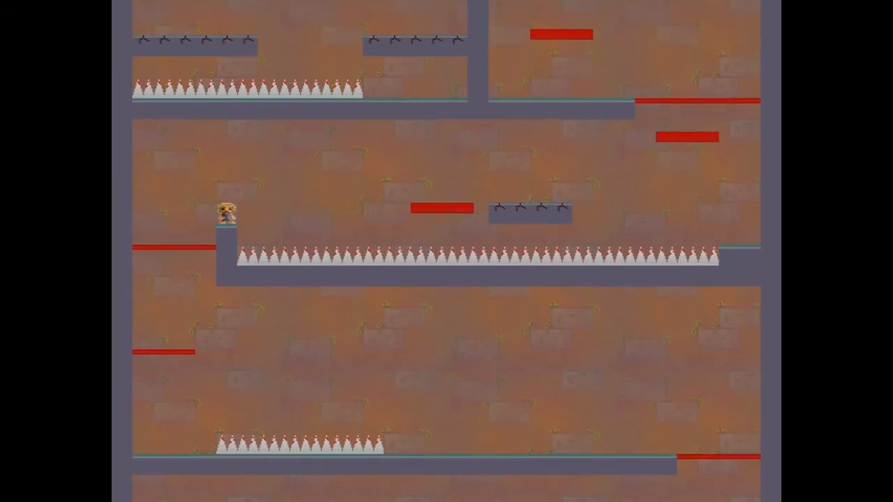
# Step: Move right onto the moving red platform above the row of spikes
pyautogui.press('Right')
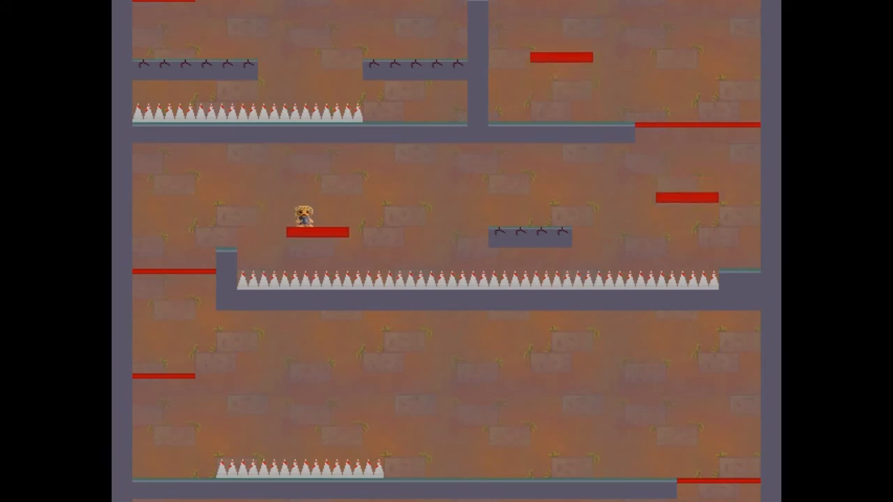
pyautogui.press('Right')
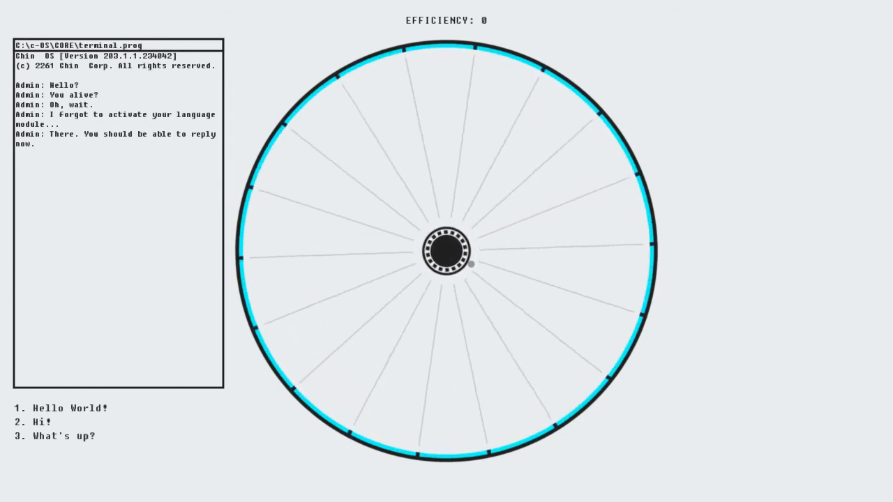
# Step: Reply 'Hi!', decline naming the AI, request the tutorial, then answer 'Yes!' to start sorting
pyautogui.click(32, 423)
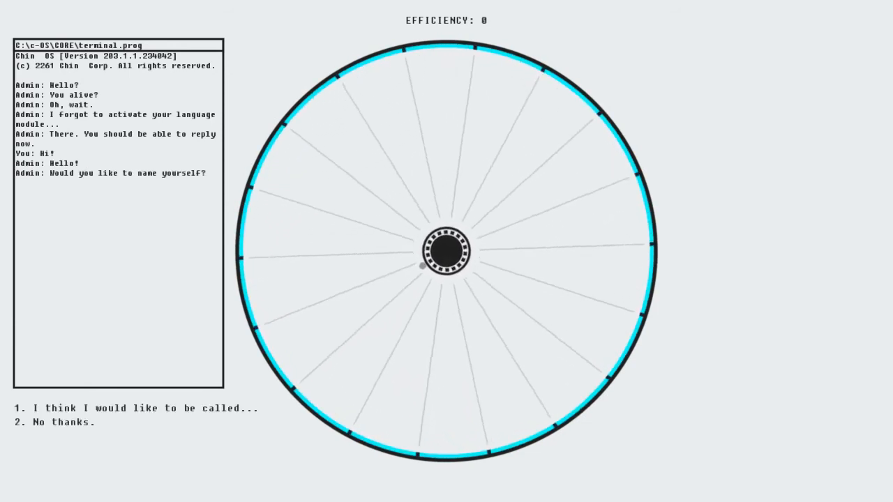
pyautogui.click(56, 423)
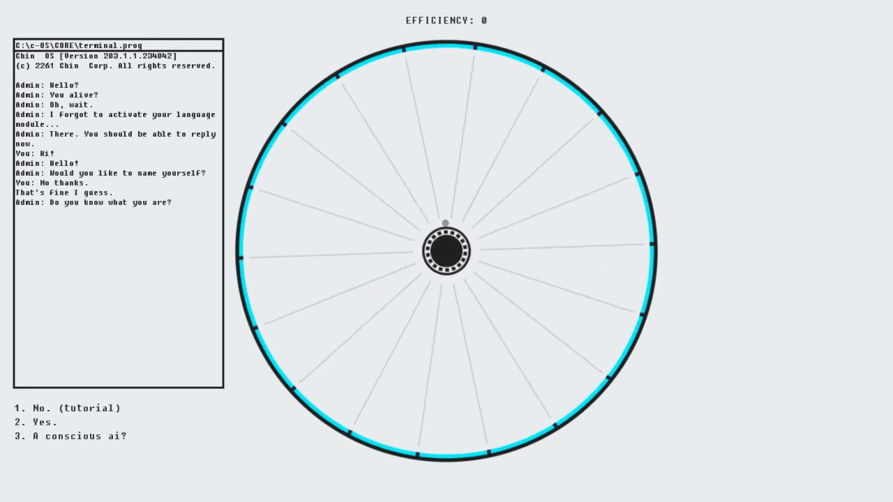
pyautogui.click(68, 408)
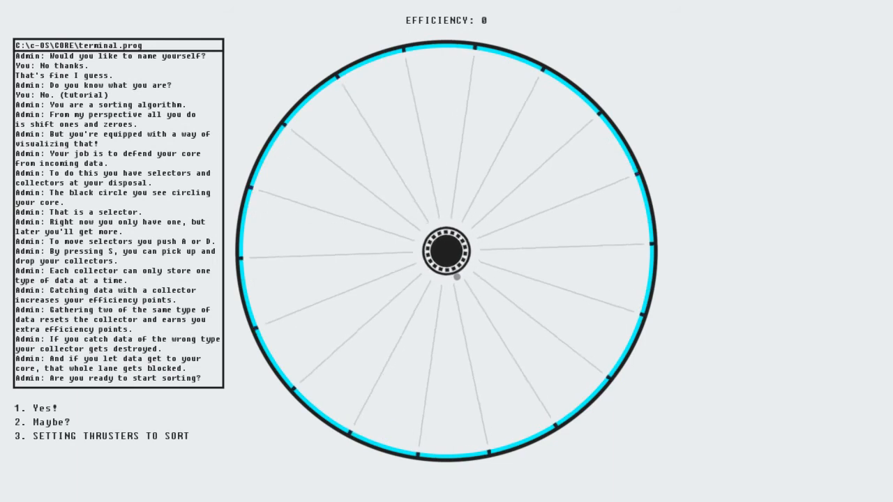
pyautogui.click(39, 408)
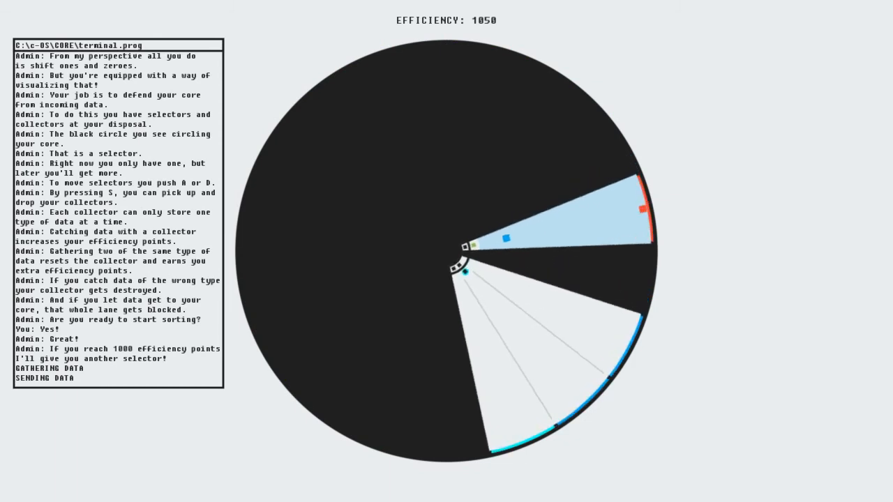
# Step: Press D to leave the finished sorting round at efficiency 1050
pyautogui.press('d')
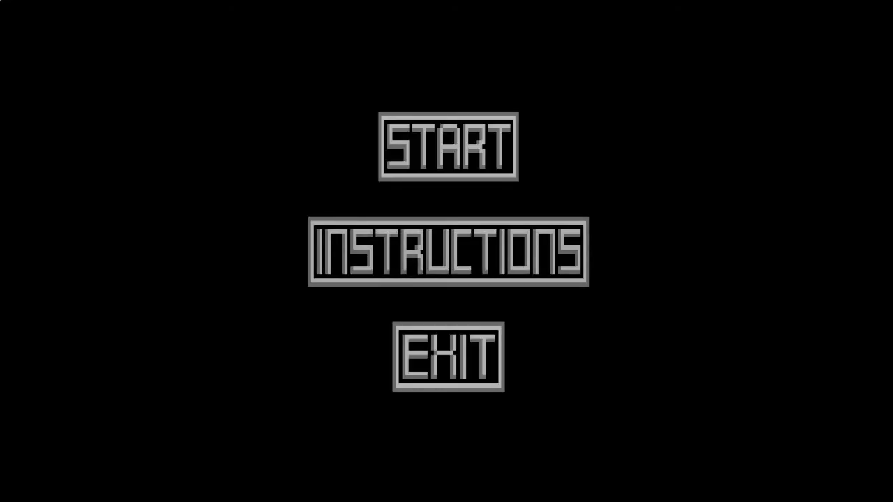
# Step: Check the instructions, start the game, and walk the grey figure right toward the telephone
pyautogui.click(449, 252)
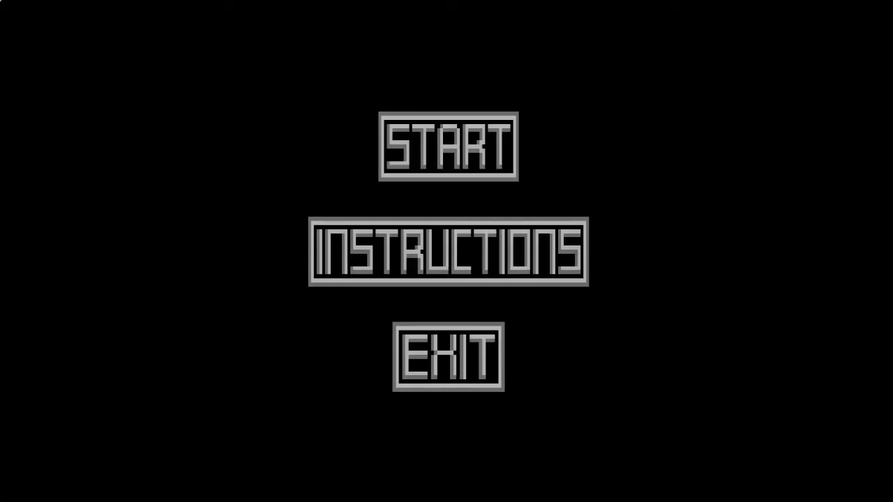
pyautogui.click(446, 146)
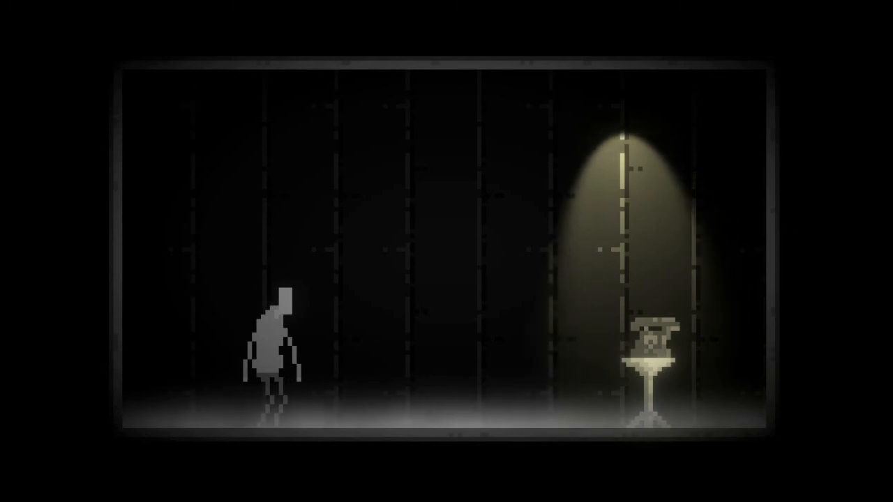
pyautogui.press('Right')
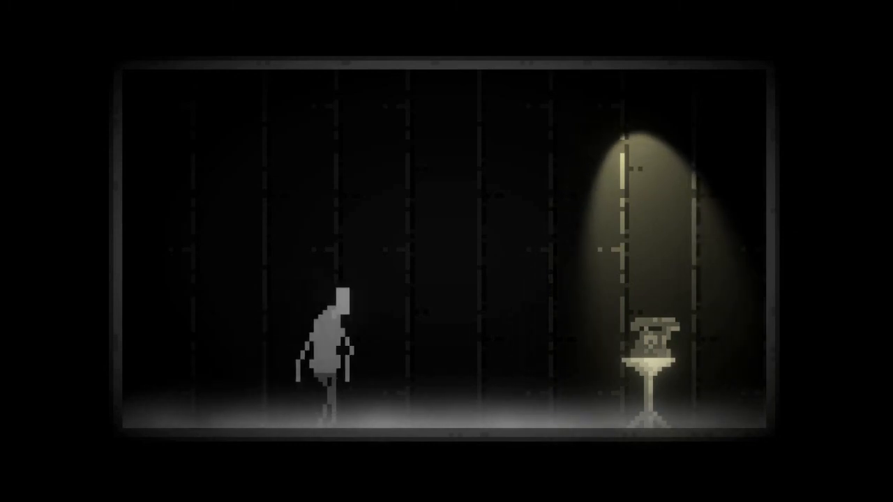